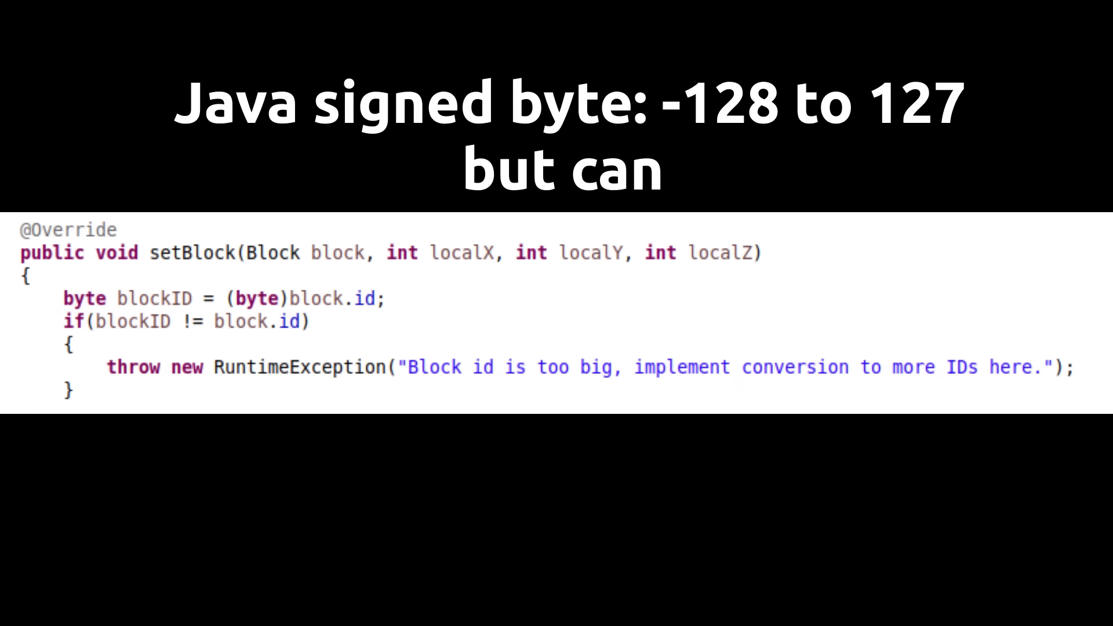
{"action": "type", "text": "cast to unsigned for 0-25"}
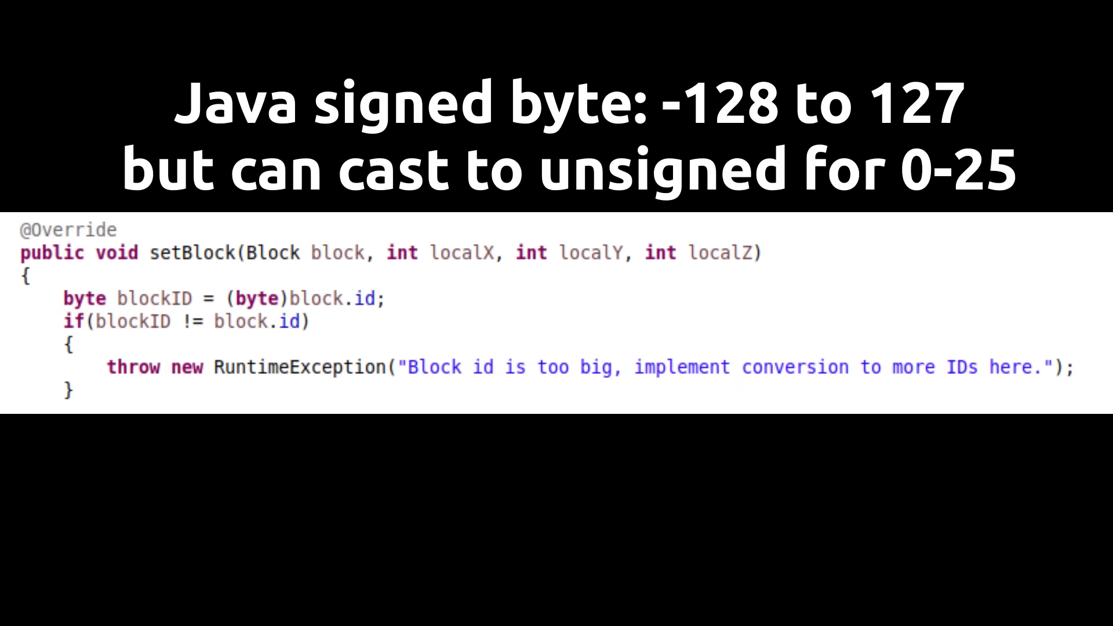